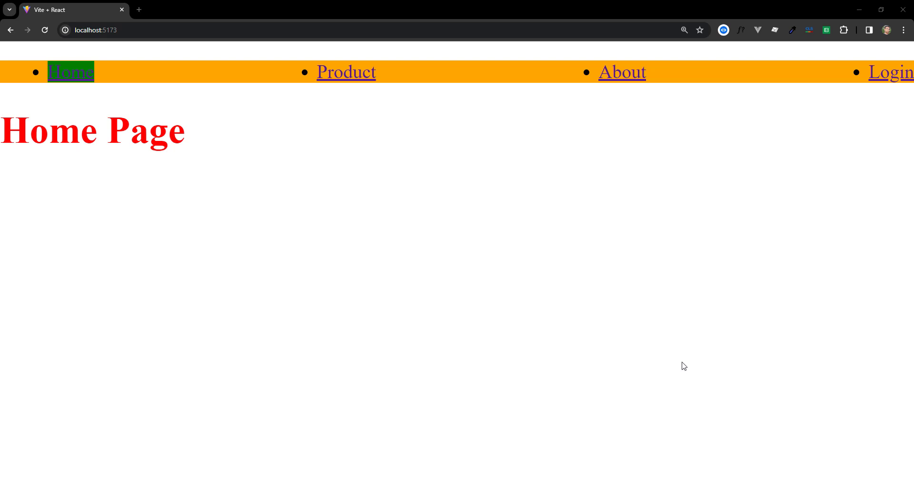
mouse_move(674, 367)
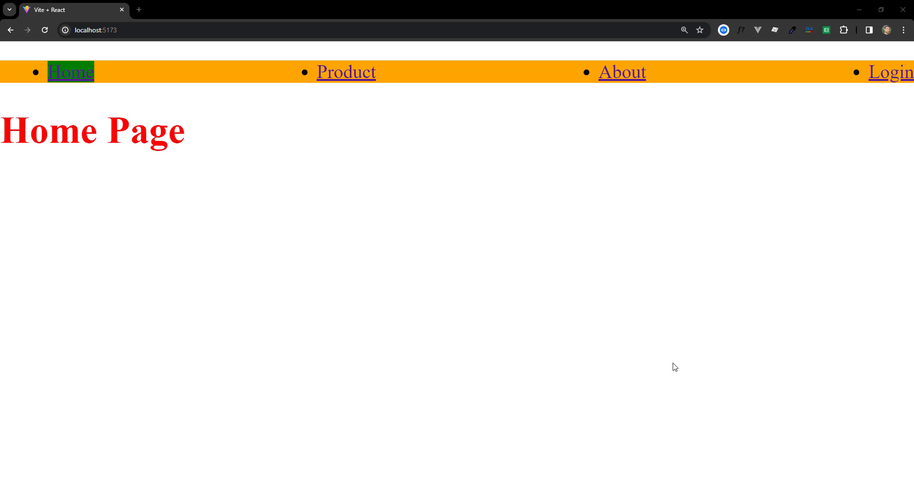
Search Google for 'cursor' in a fresh Chrome tab.
left_click(139, 10)
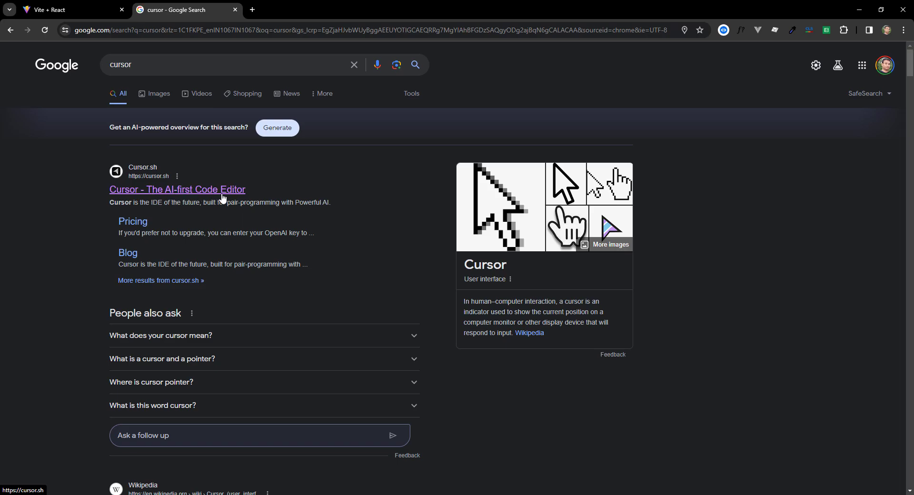
Follow the 'Cursor - The AI-first Code Editor' result to its home page.
left_click(177, 189)
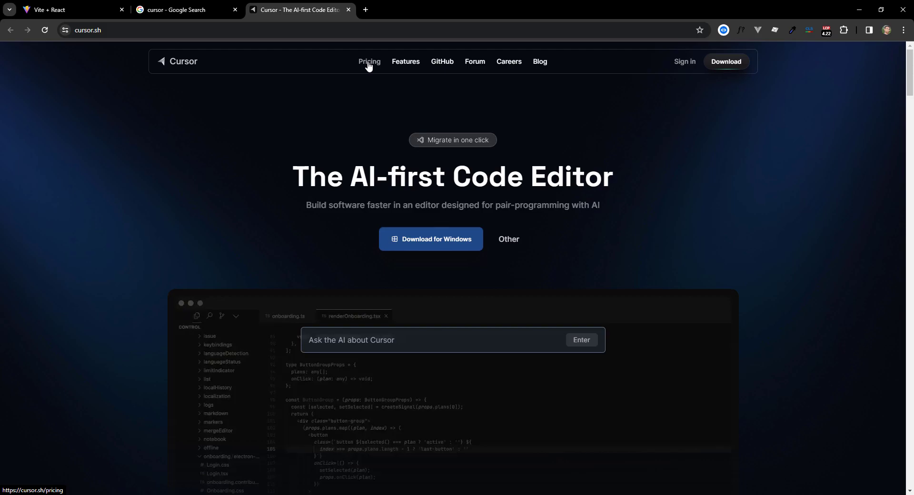
mouse_move(496, 246)
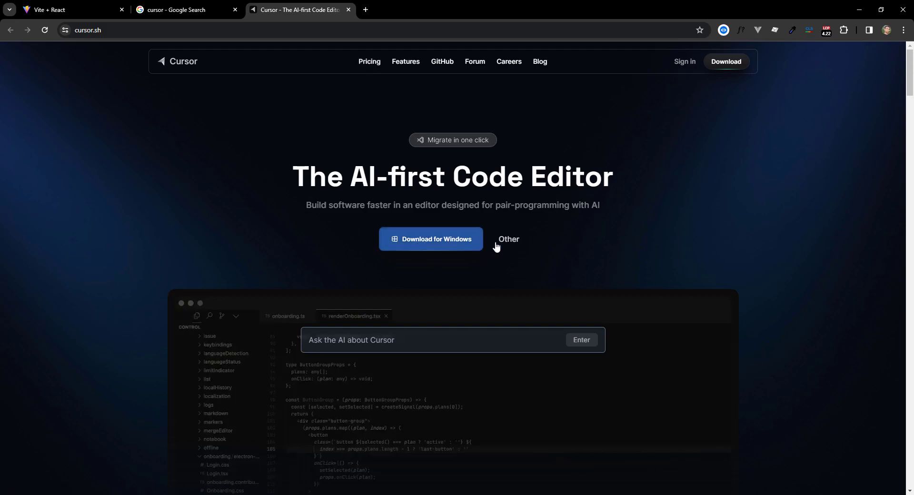
left_click(508, 239)
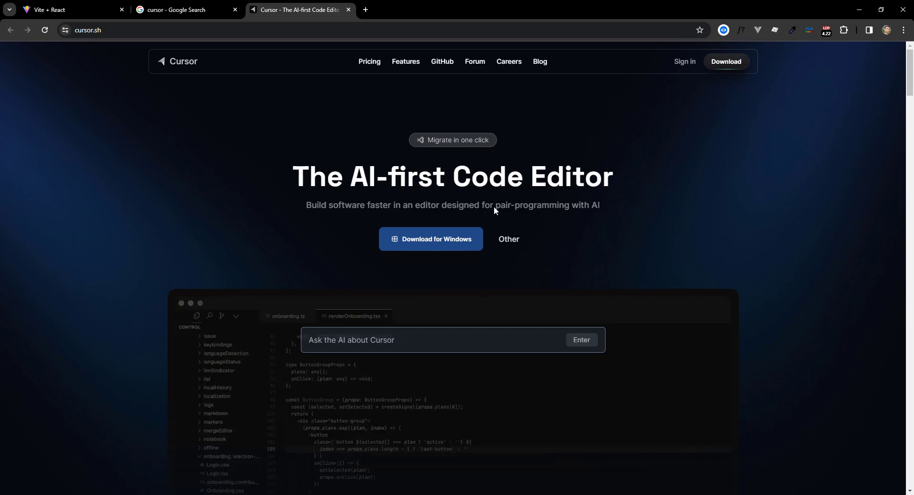
mouse_move(404, 216)
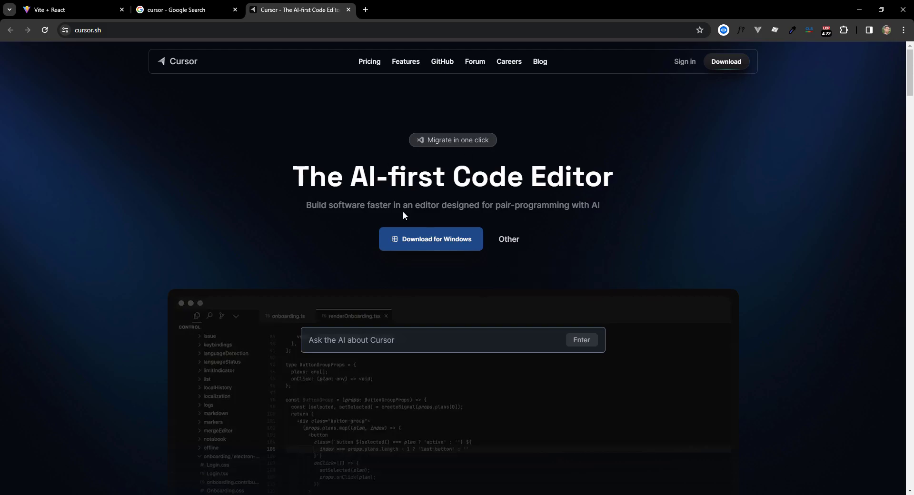
View the Pricing page with Free, $20 Pro and $40 Business plans, scrolling through them.
left_click(369, 61)
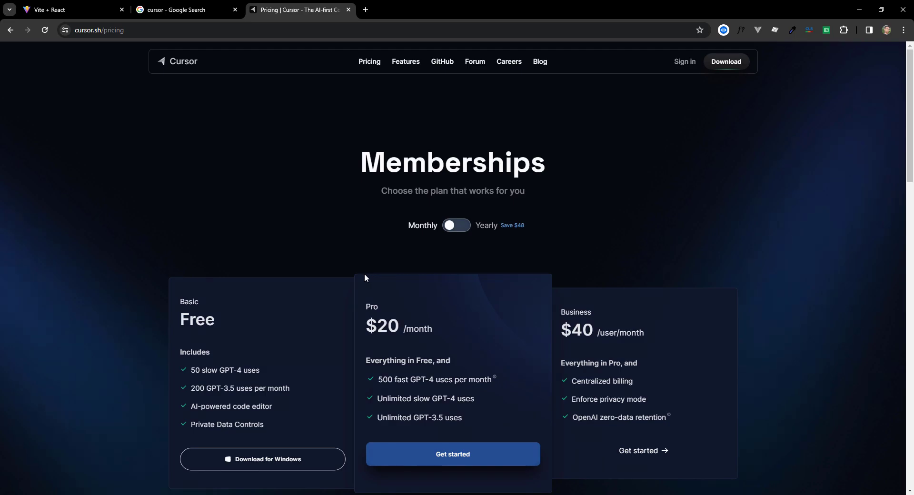
scroll("down", 3)
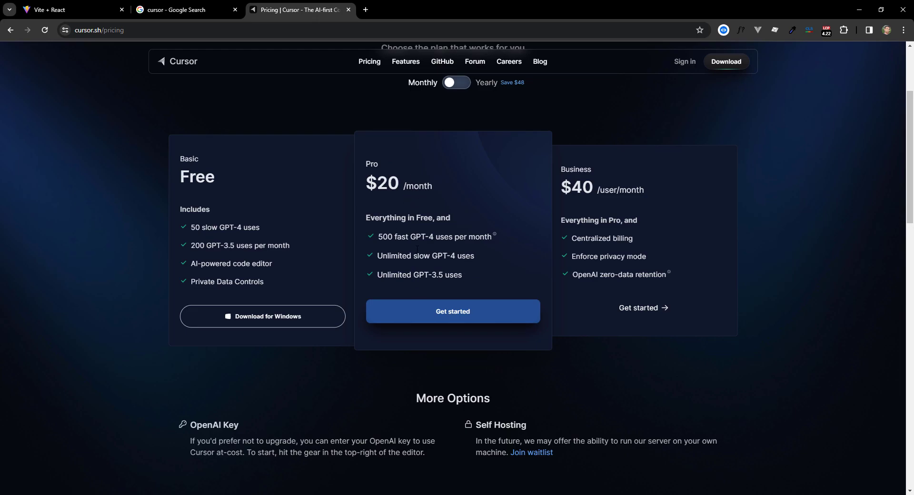
scroll("down", 3)
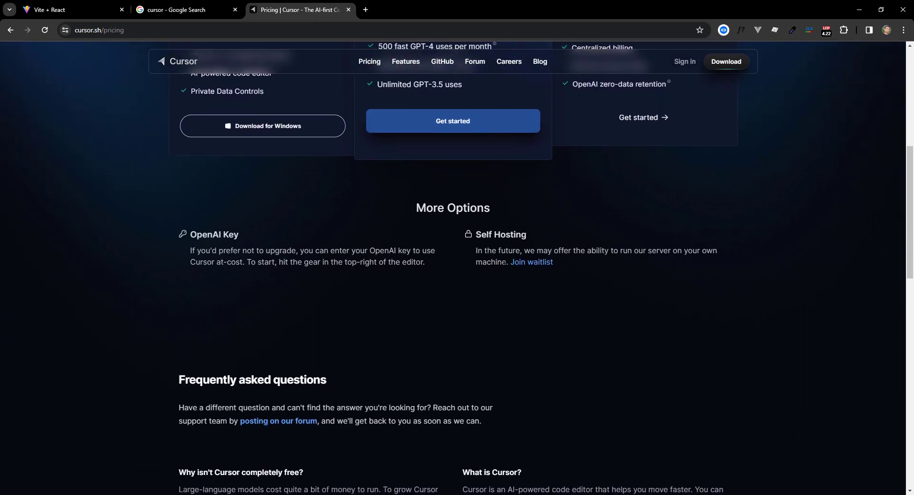
mouse_move(364, 330)
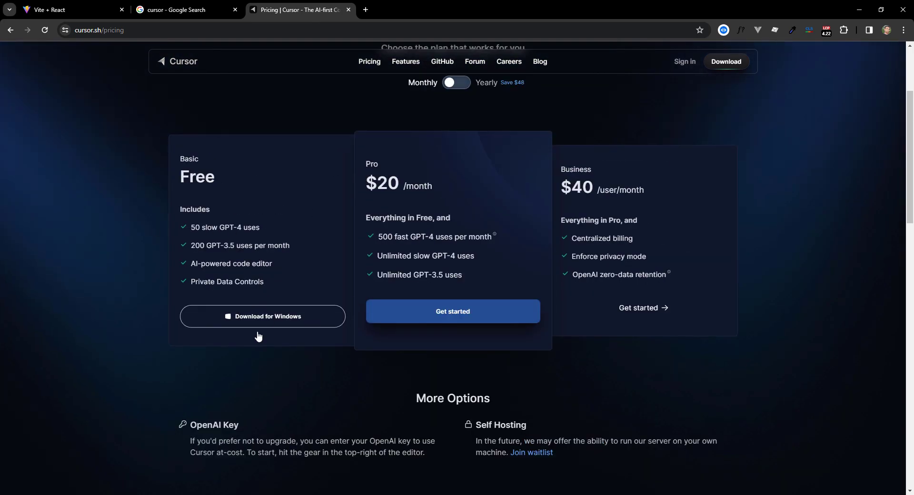
mouse_move(120, 233)
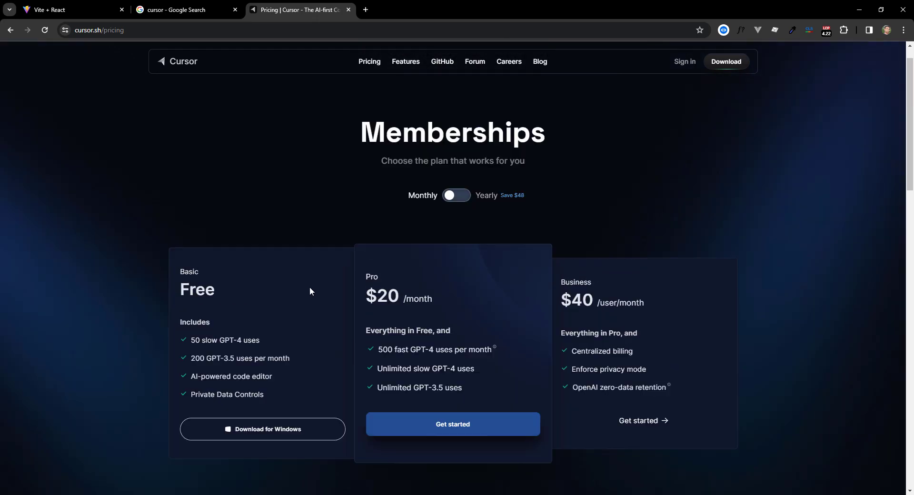
Return home via the Cursor logo and scroll to the editor preview and company logos.
left_click(182, 61)
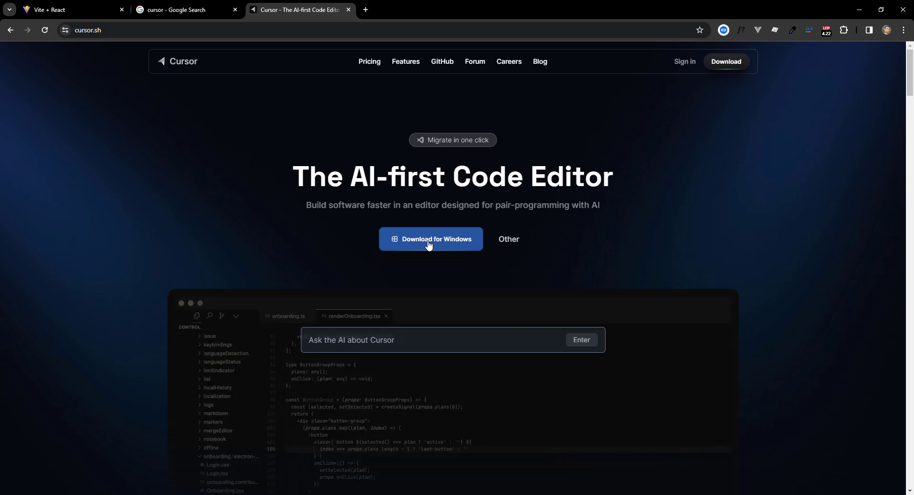
mouse_move(680, 243)
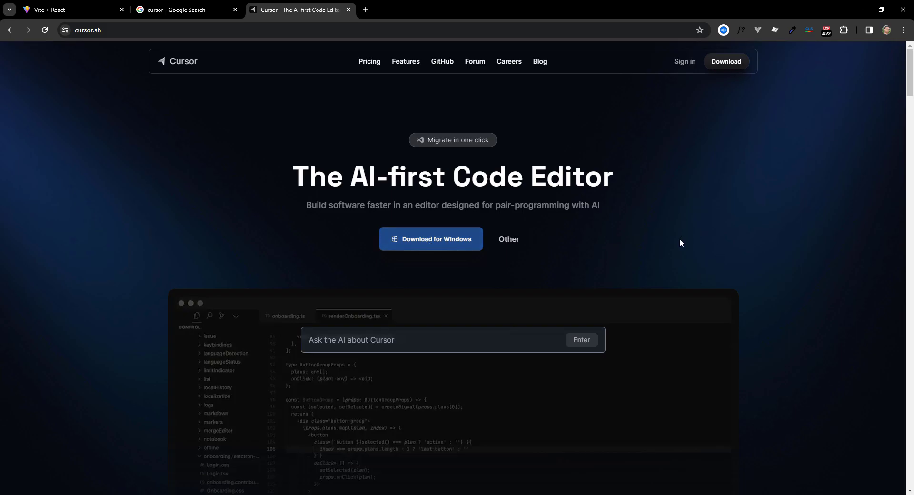
scroll("down", 3)
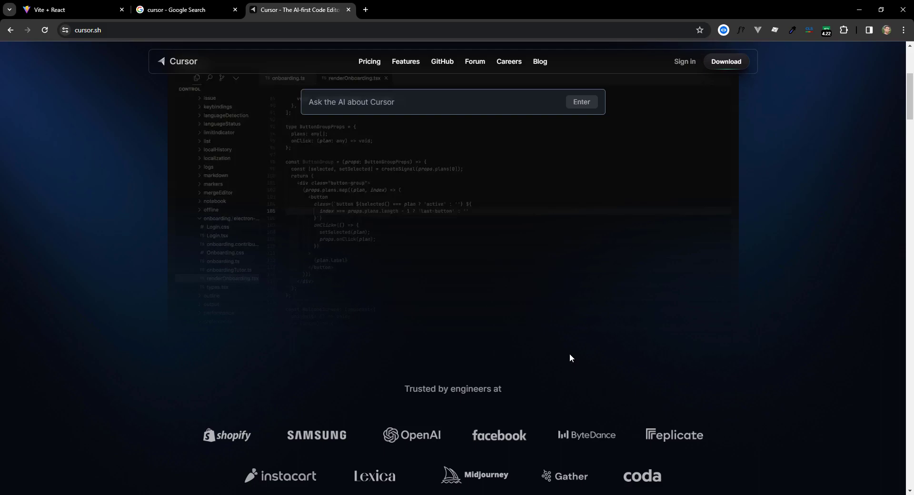
mouse_move(320, 321)
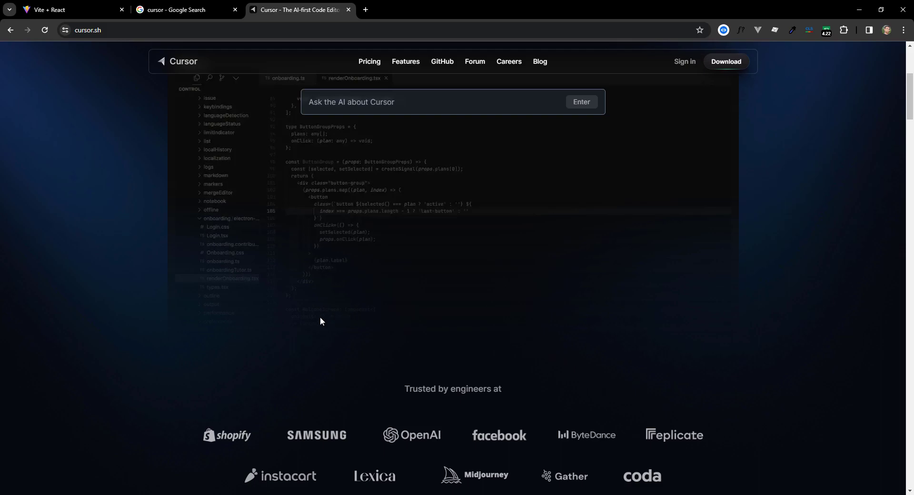
mouse_move(726, 61)
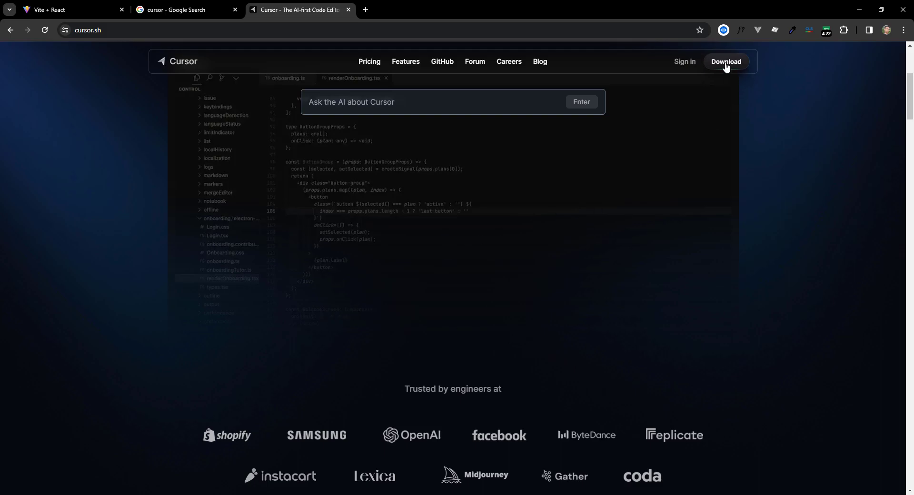
mouse_move(601, 221)
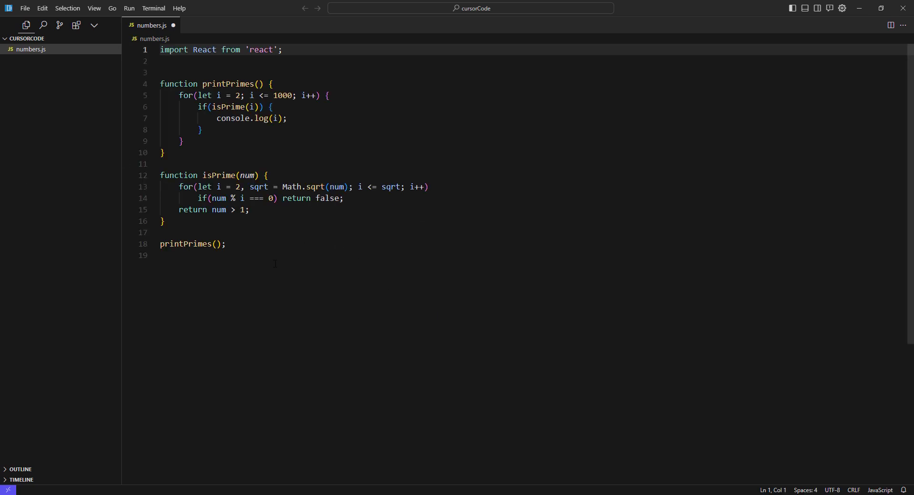
Close numbers.js and answer its unsaved-changes prompt, leaving the editor empty.
scroll("down", 3)
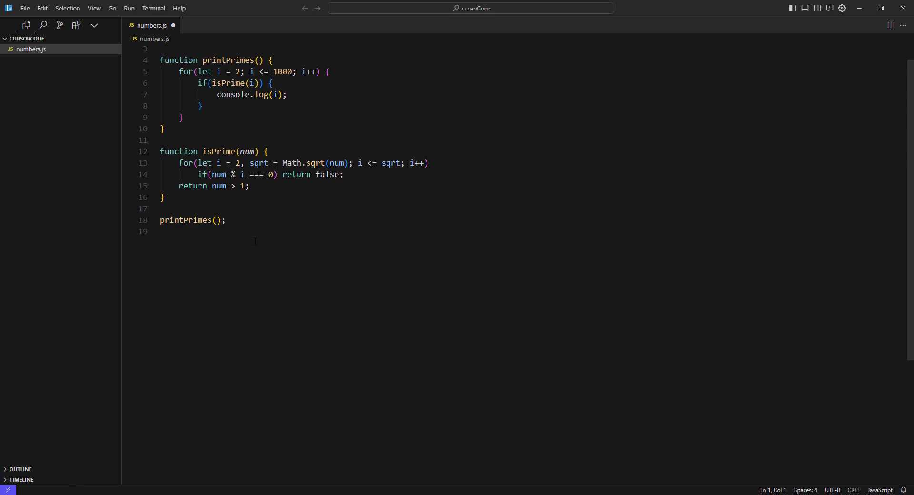
left_click(172, 25)
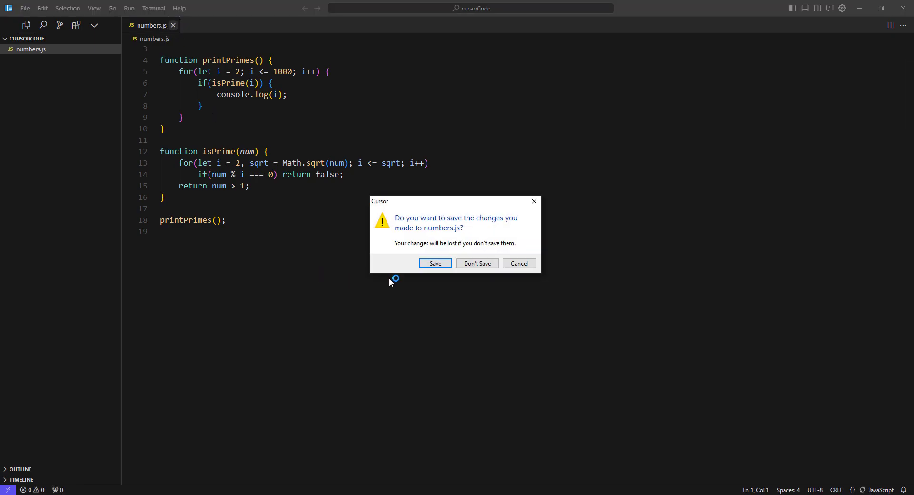
left_click(476, 262)
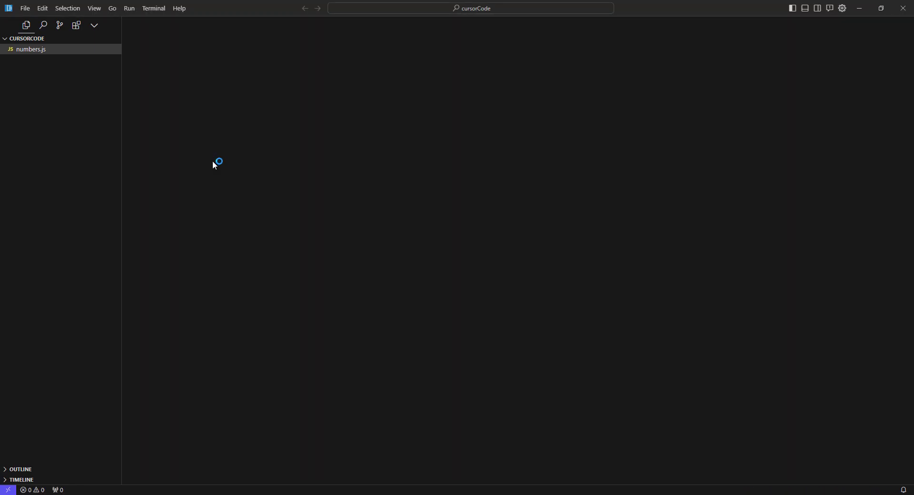
left_click(469, 9)
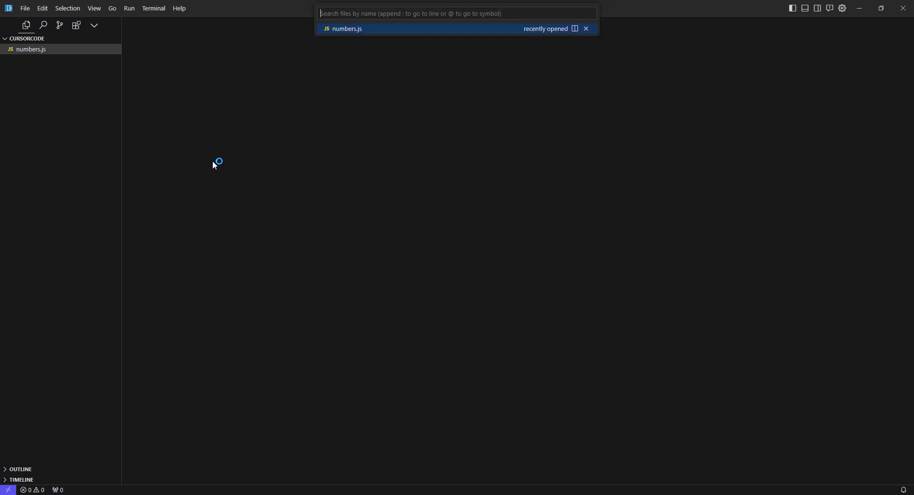
type(">")
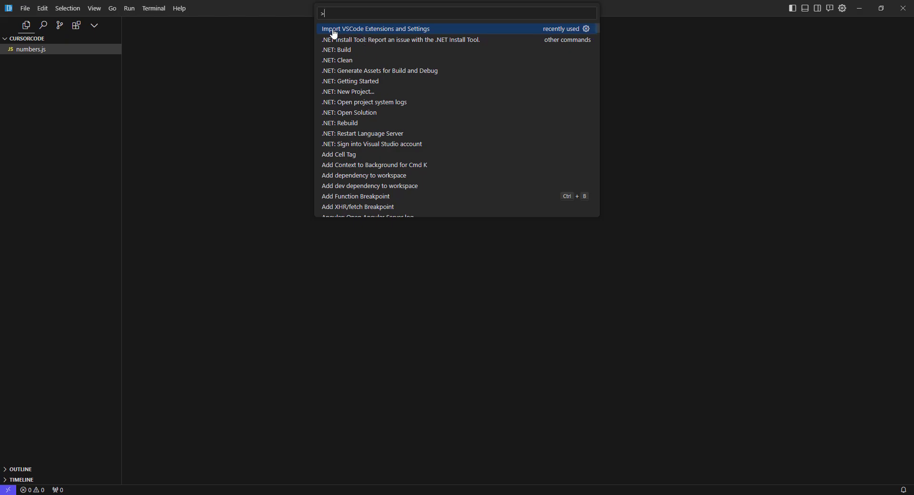
mouse_move(391, 34)
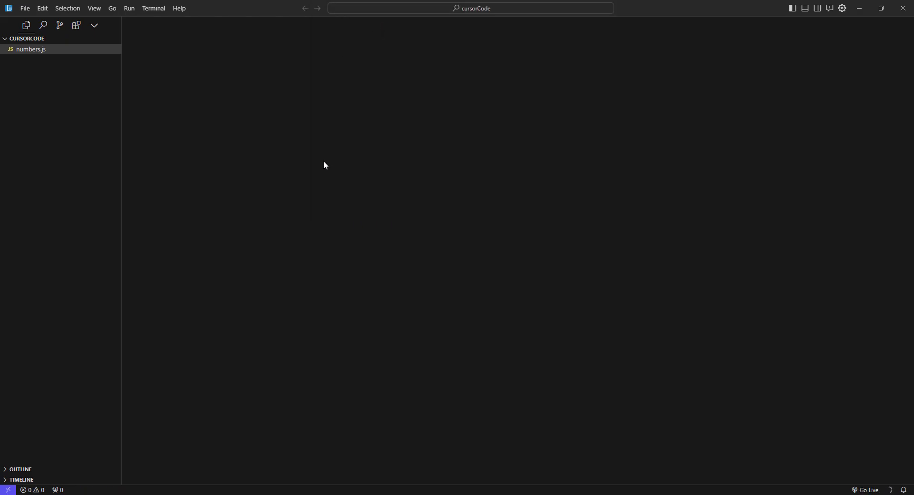
mouse_move(401, 210)
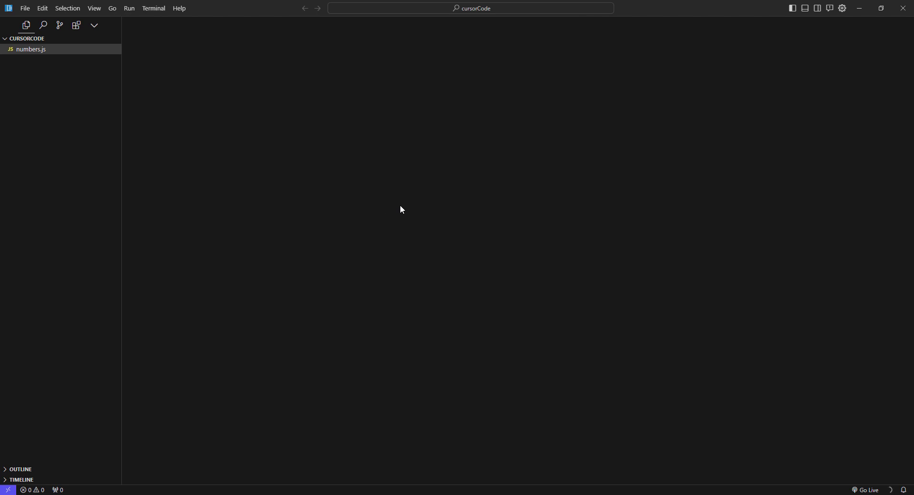
mouse_move(394, 208)
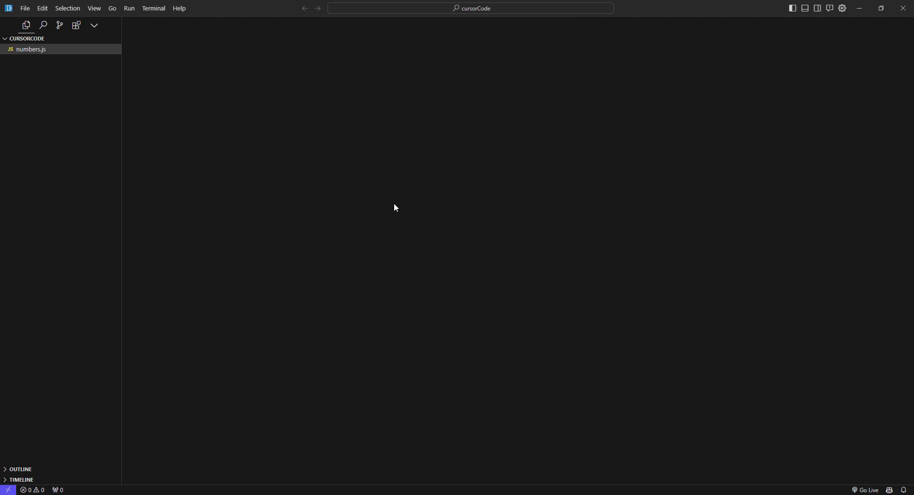
mouse_move(214, 163)
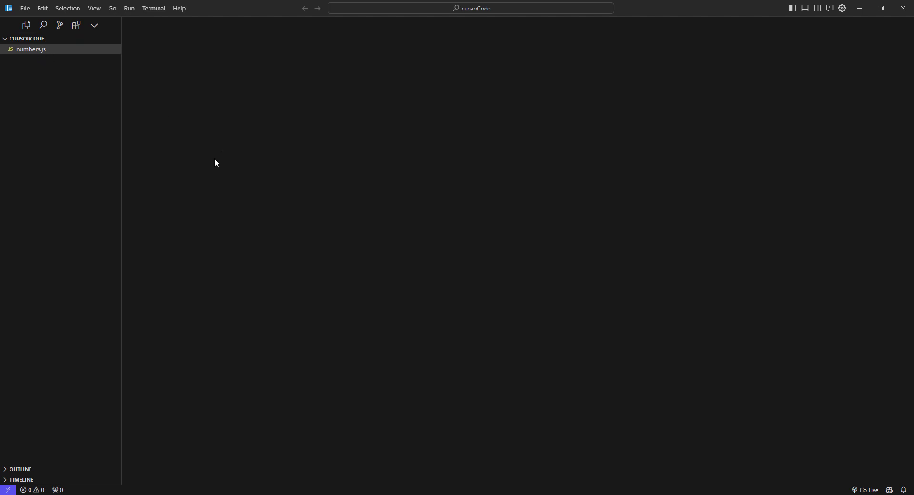
left_click(25, 8)
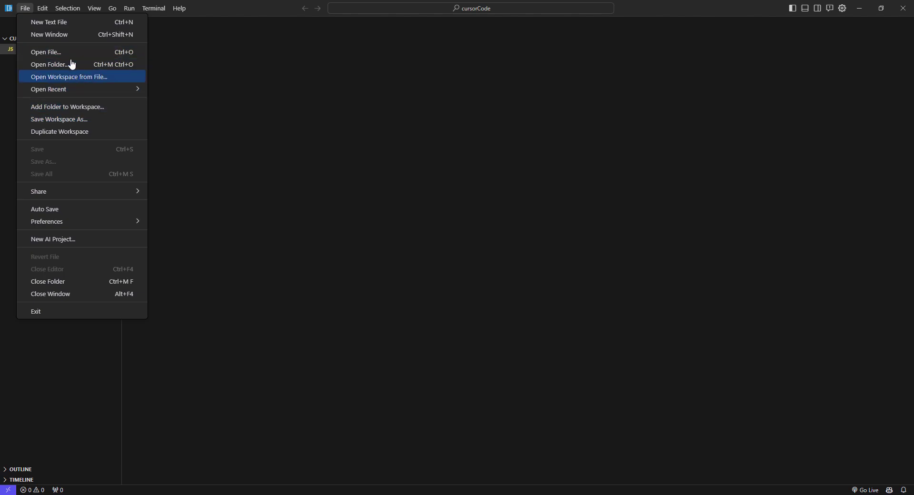
mouse_move(64, 212)
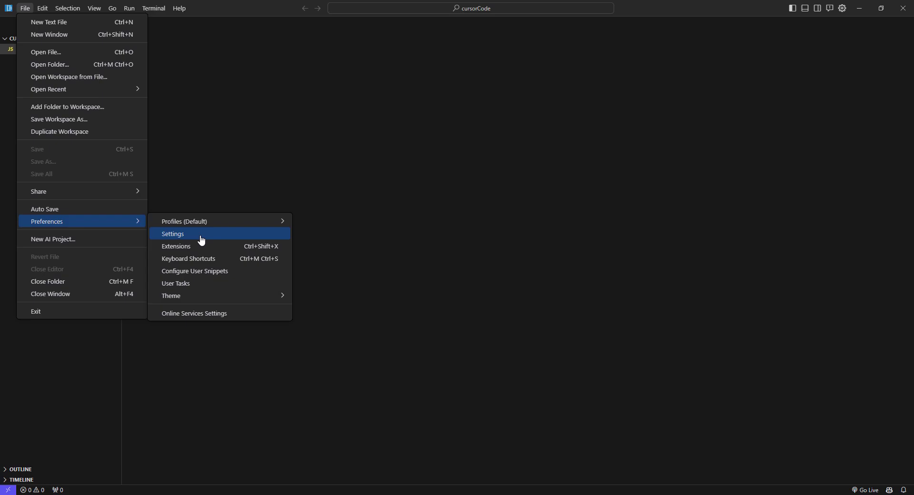
Set Editor: Font Size to 20 in Settings and close the Settings tab.
left_click(172, 233)
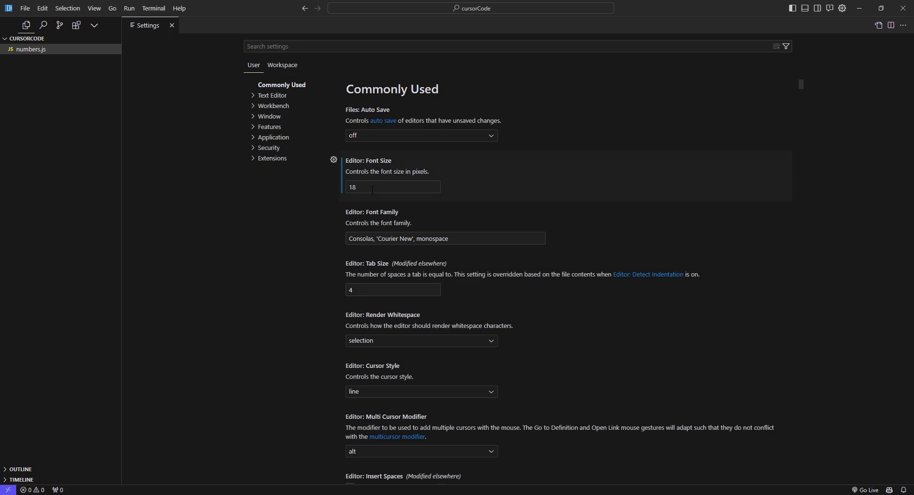
type("20")
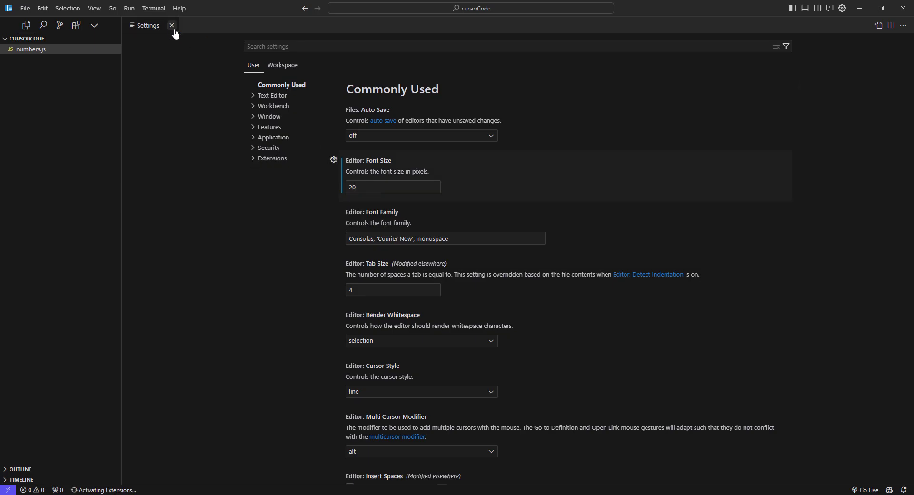
left_click(172, 25)
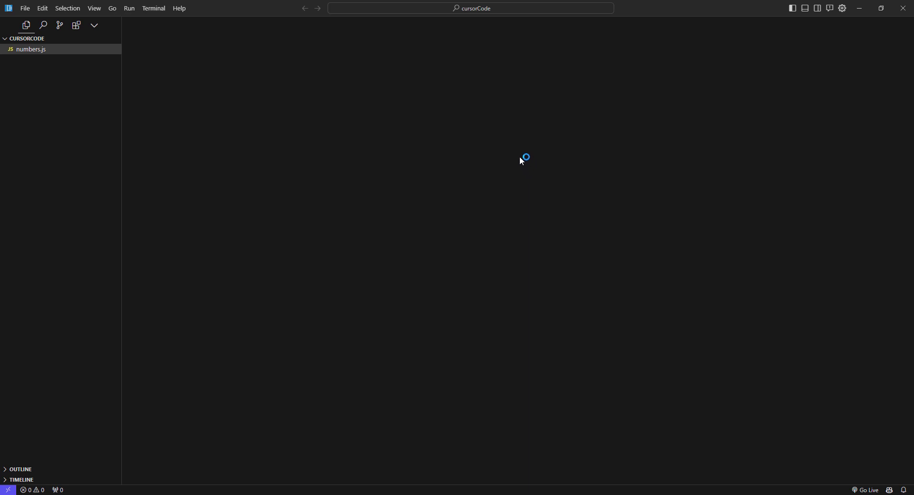
Ask the AI chat to write a JavaScript prime numbers function, receiving isPrime and generatePrimes code.
left_click(829, 9)
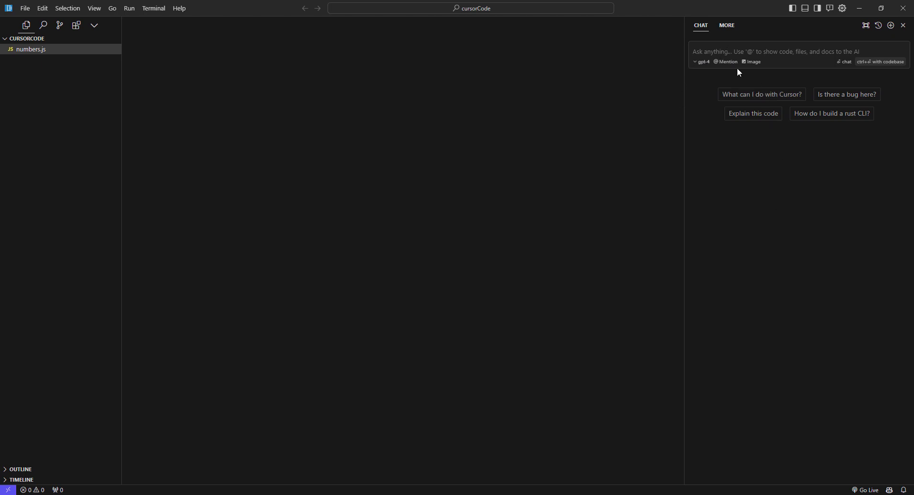
type("cre")
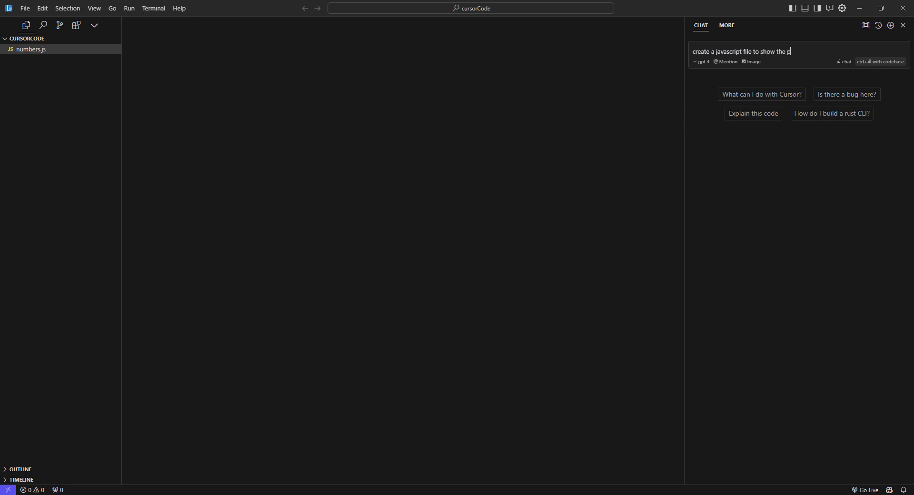
key("BackSpace")
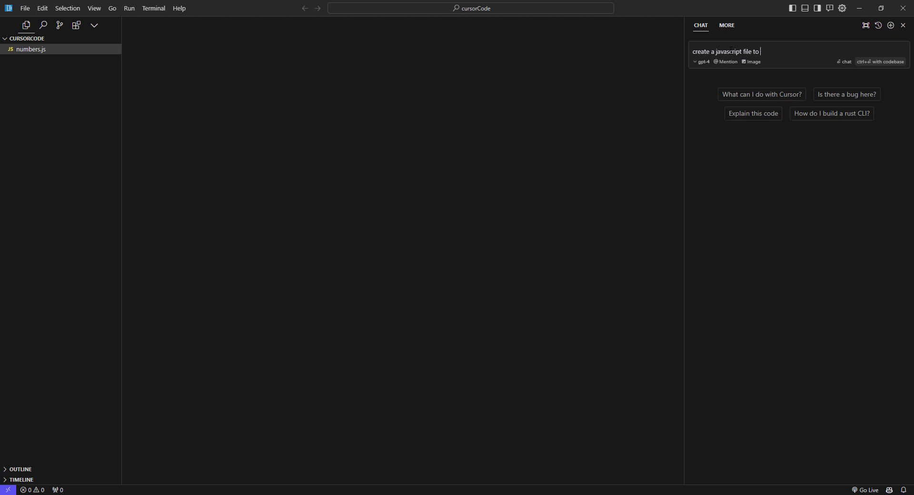
type("write a prime numbers functi")
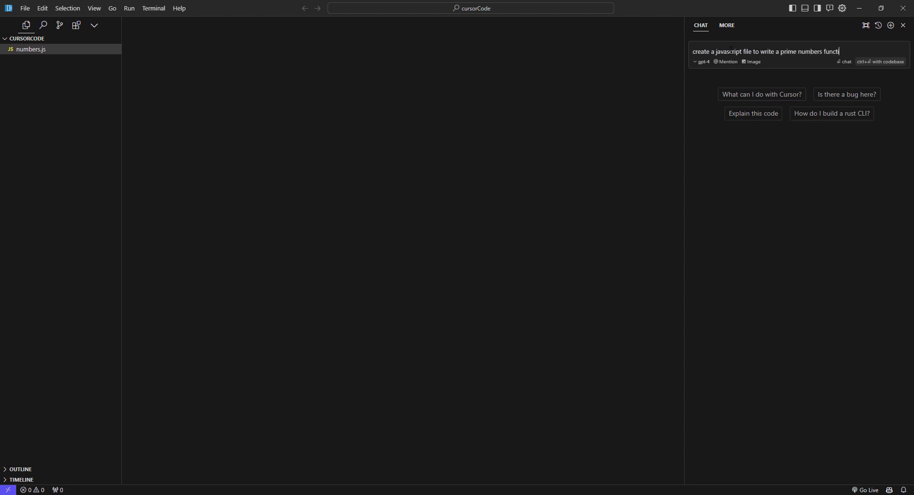
key("enter")
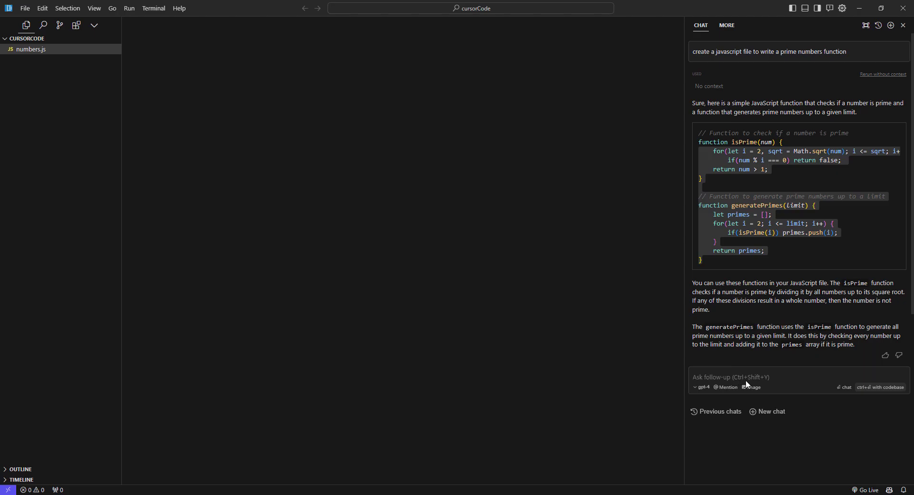
mouse_move(719, 317)
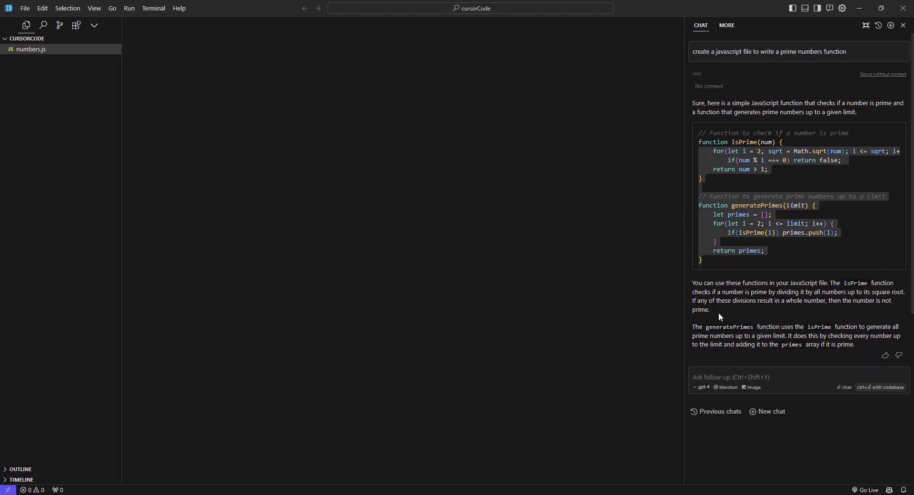
mouse_move(673, 347)
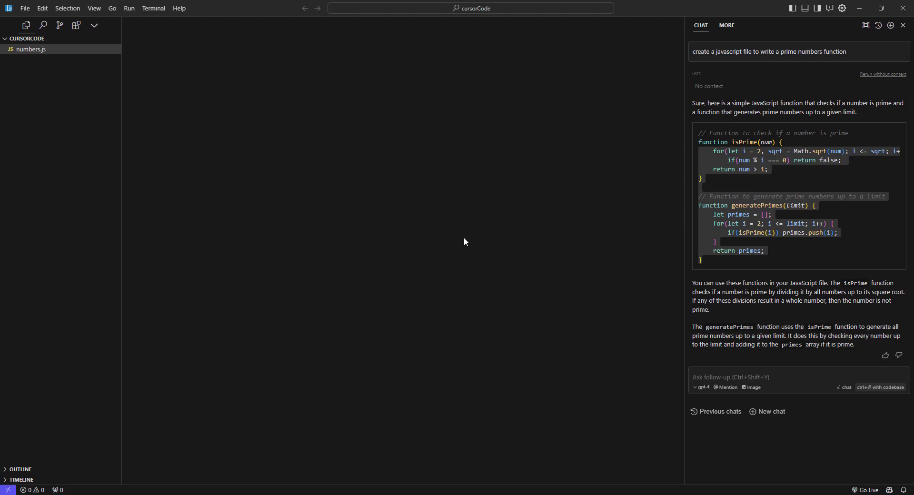
Generate primeNumbers and isPrime for primes 1 to 1000 in numbers.js via Ctrl+K and accept them.
left_click(29, 49)
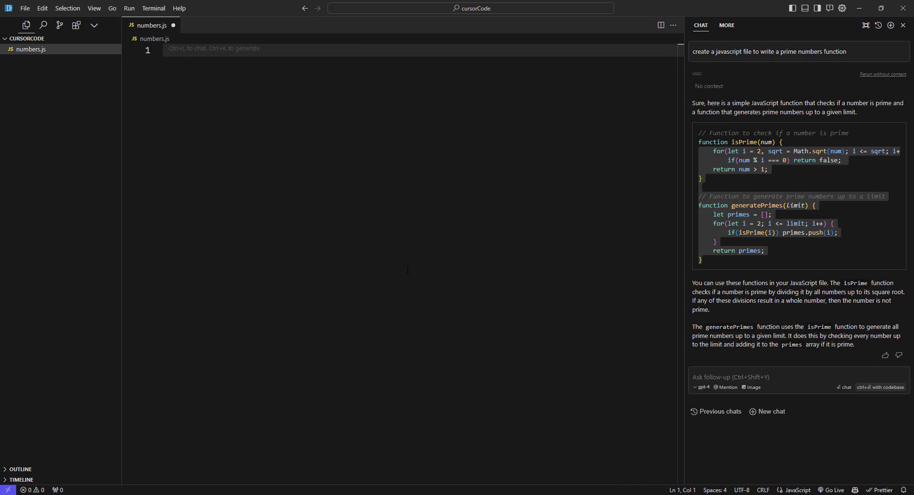
mouse_move(258, 76)
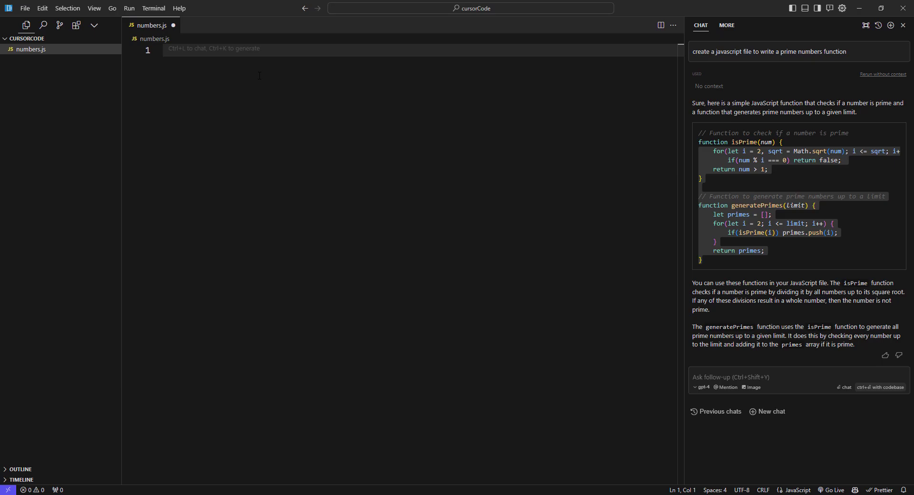
key("ctrl+k")
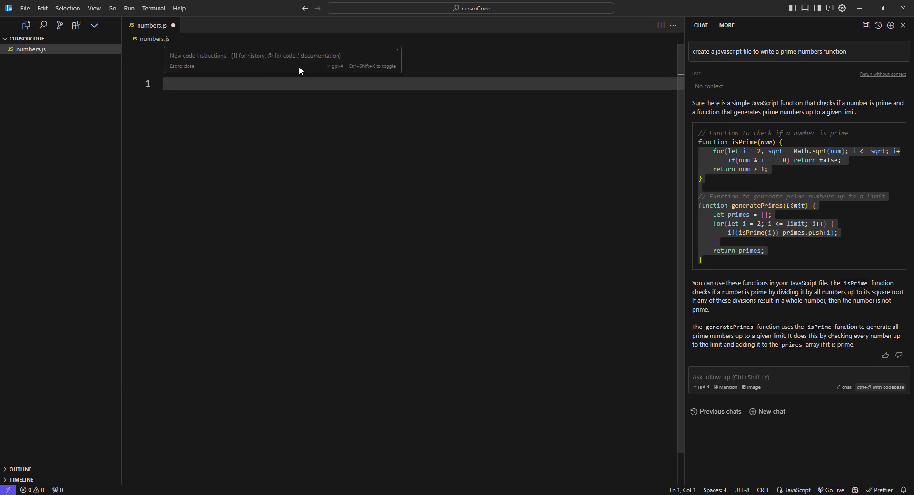
type("write the primenumbers function from 1 to")
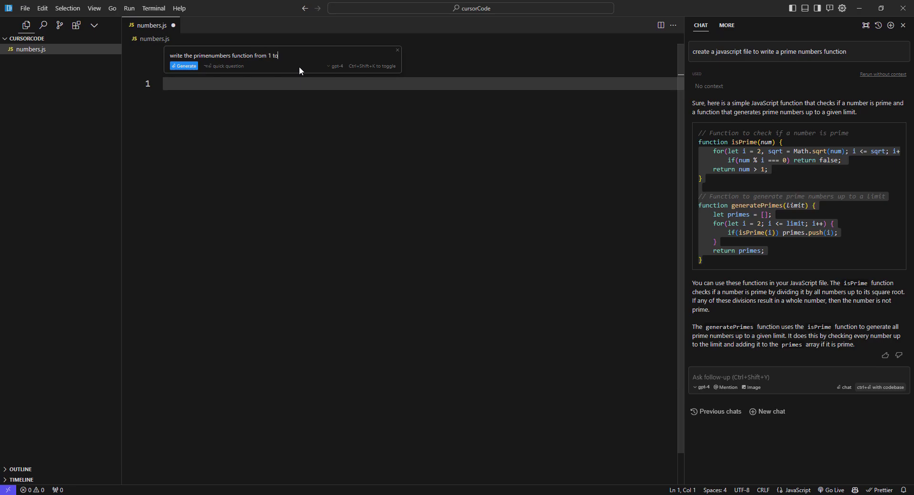
type("1000")
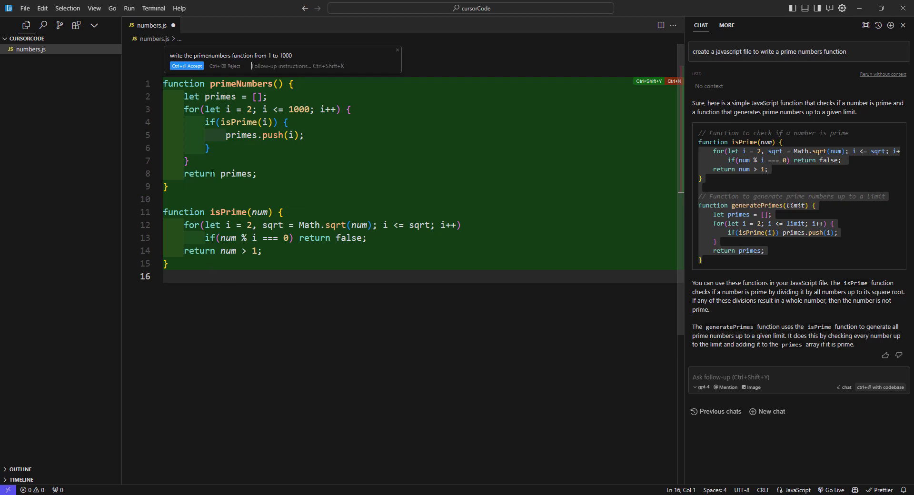
left_click(185, 66)
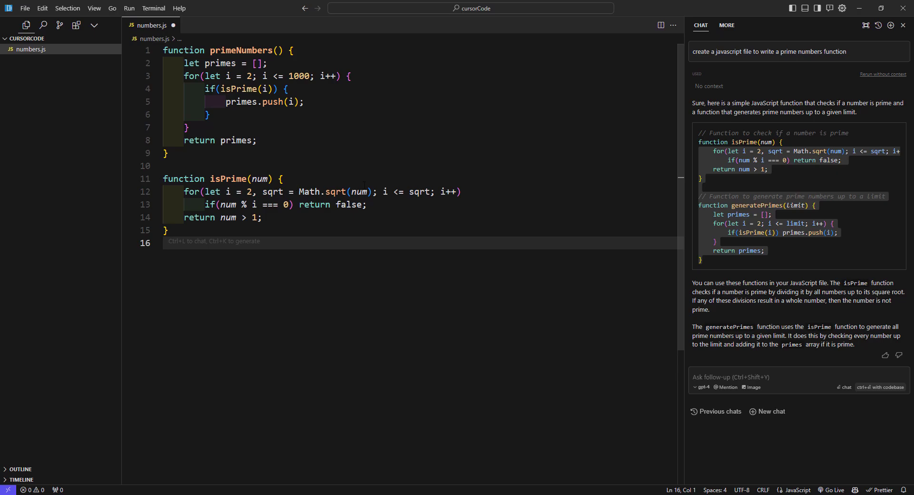
Request 'call the function' inline, proposing console.log(primeNumbers()) at the file's end.
type("call")
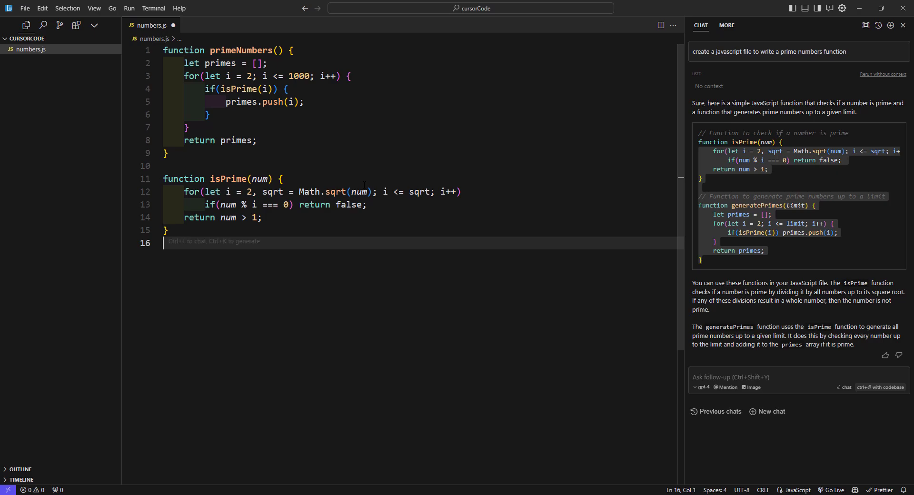
type("call the funct")
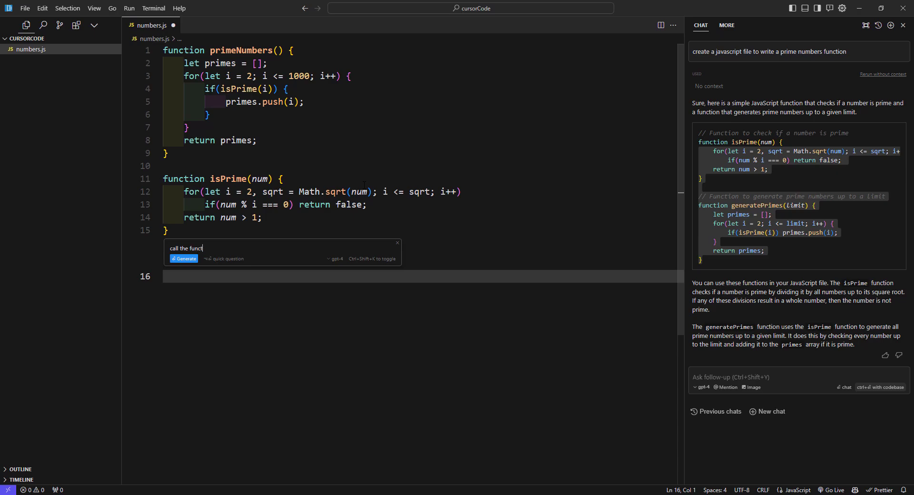
type("ion")
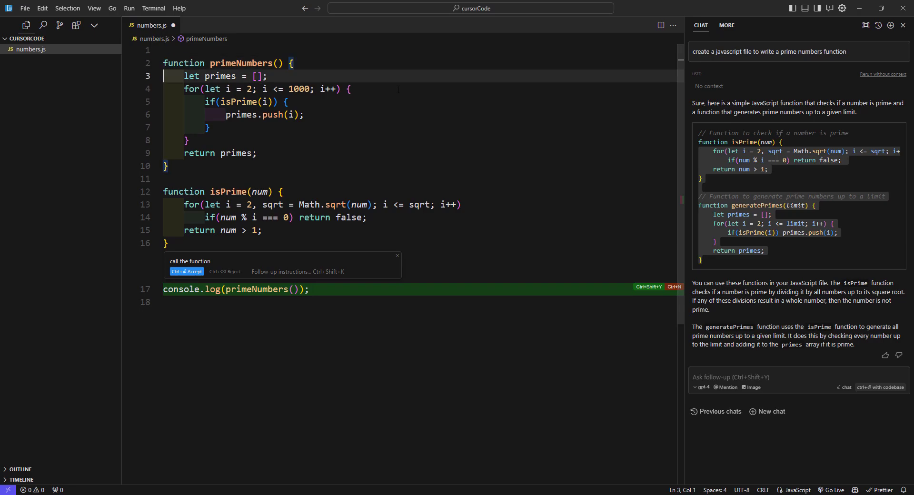
Add import React from 'react'; on line 1, triggering a 'declared but never read' warning.
type("import")
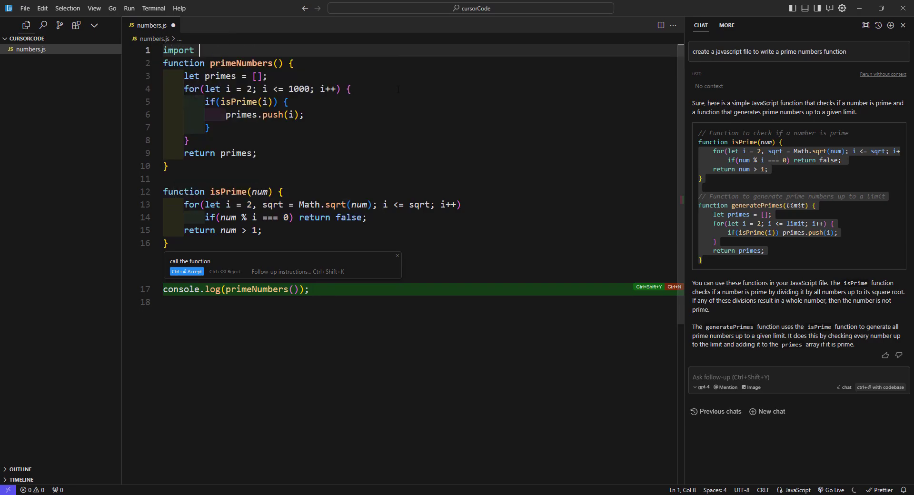
type("React from 'react';")
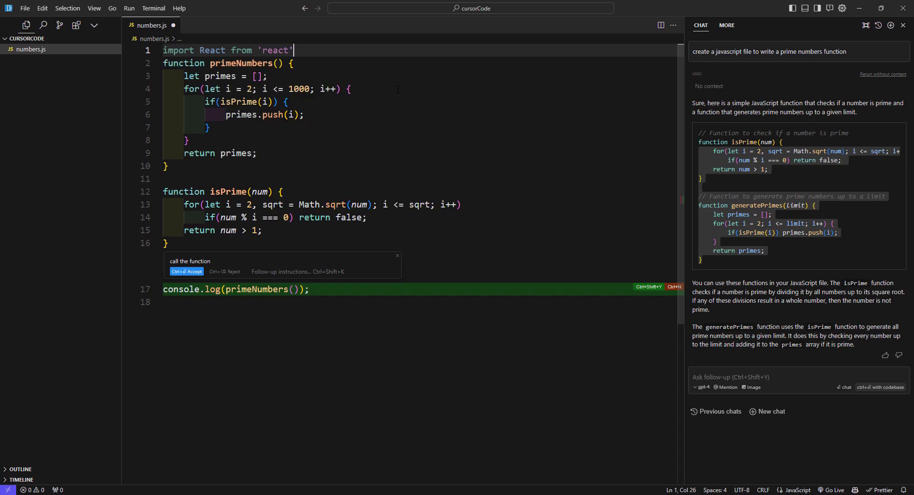
type(";")
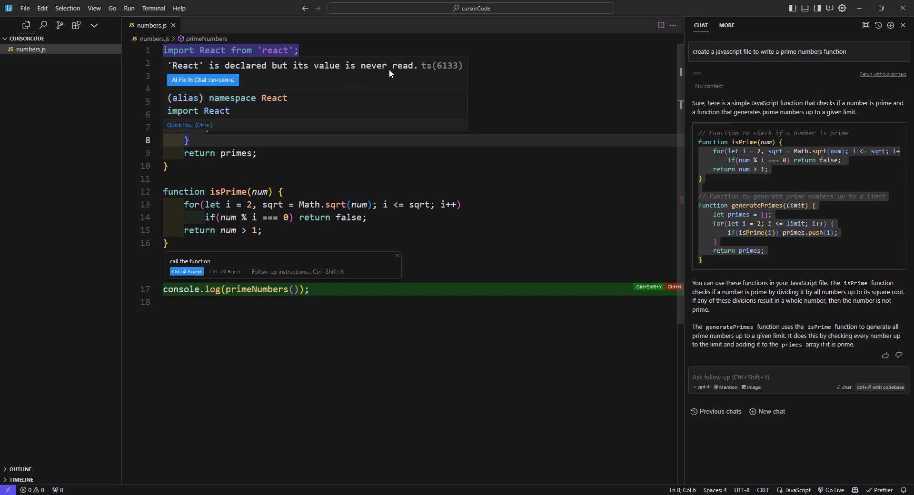
mouse_move(201, 86)
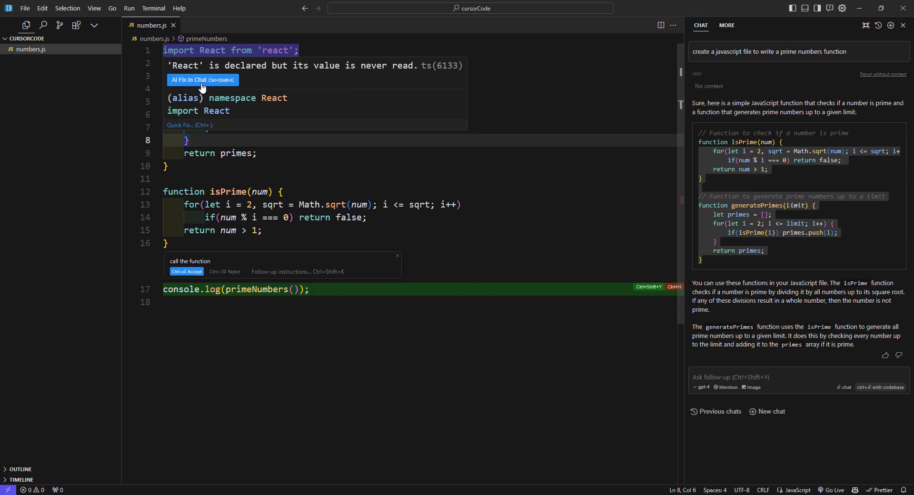
mouse_move(200, 82)
type("how can i do")
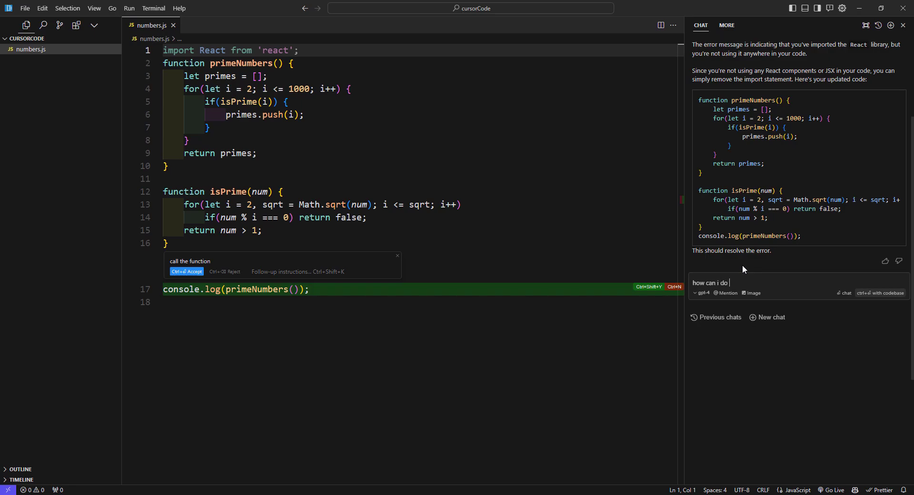
Begin a follow-up question in the AI chat about the unused React import.
type("this")
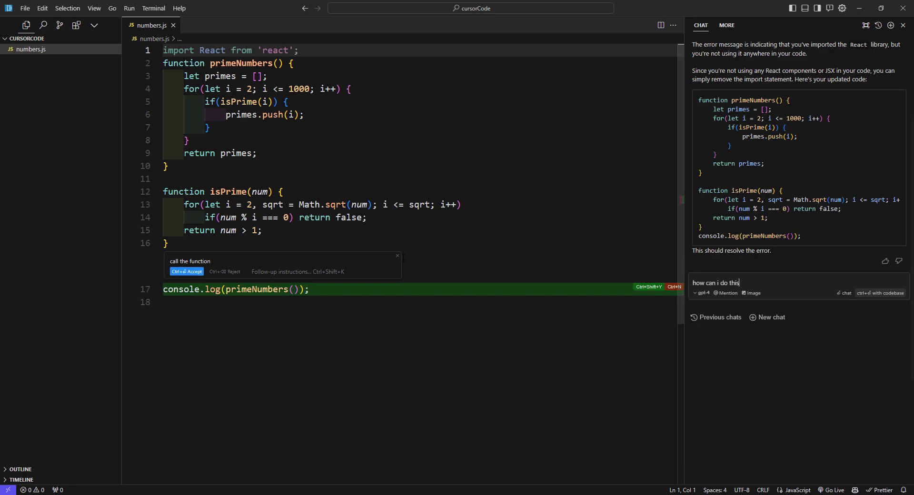